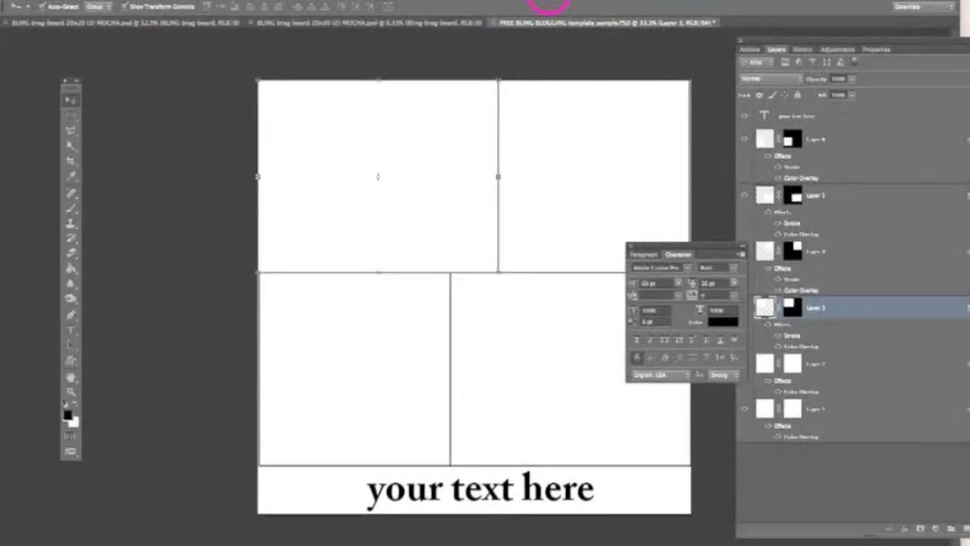
Drag the floating Character/Paragraph panel off the Layers panel
left_click_drag(678, 254, 728, 273)
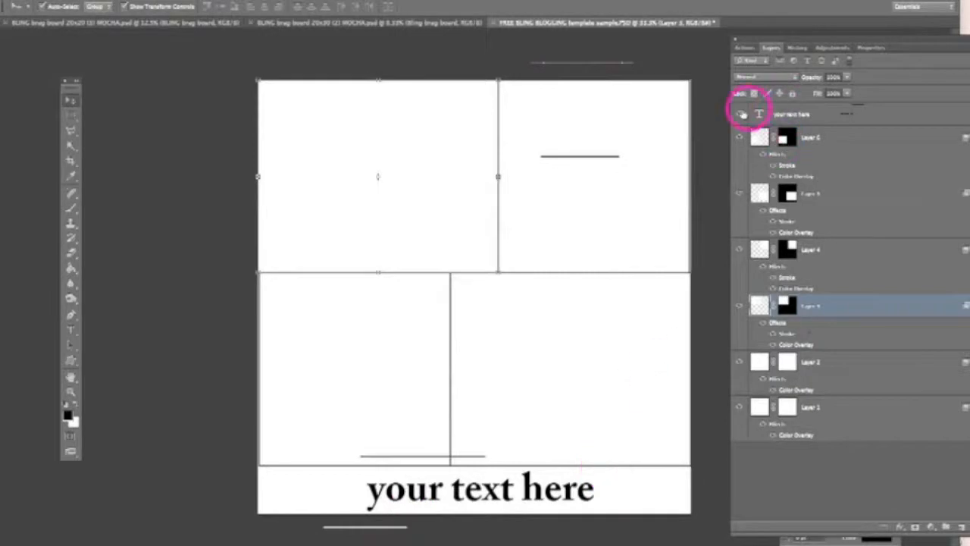
Edit the 'your text here' caption and set it in Handwriting - Dakota
left_click(741, 113)
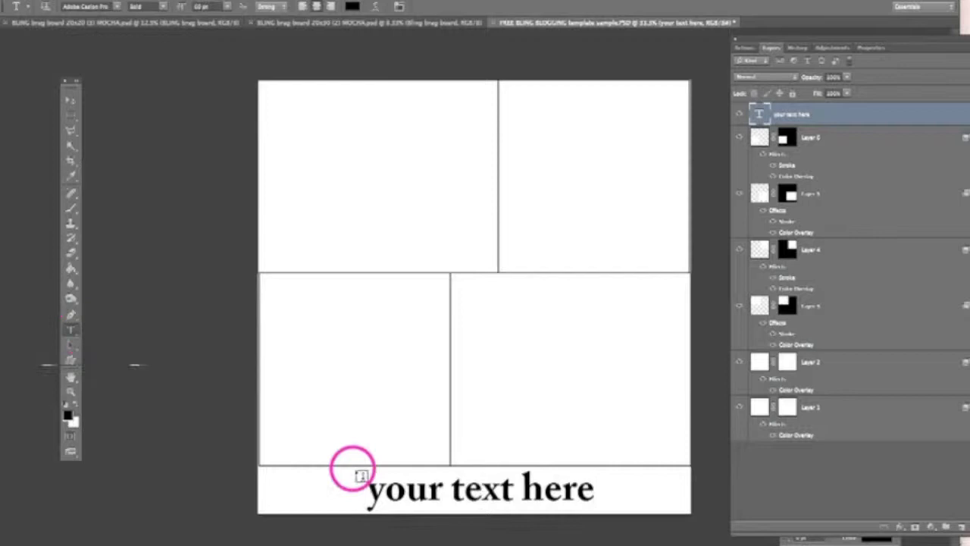
left_click(379, 489)
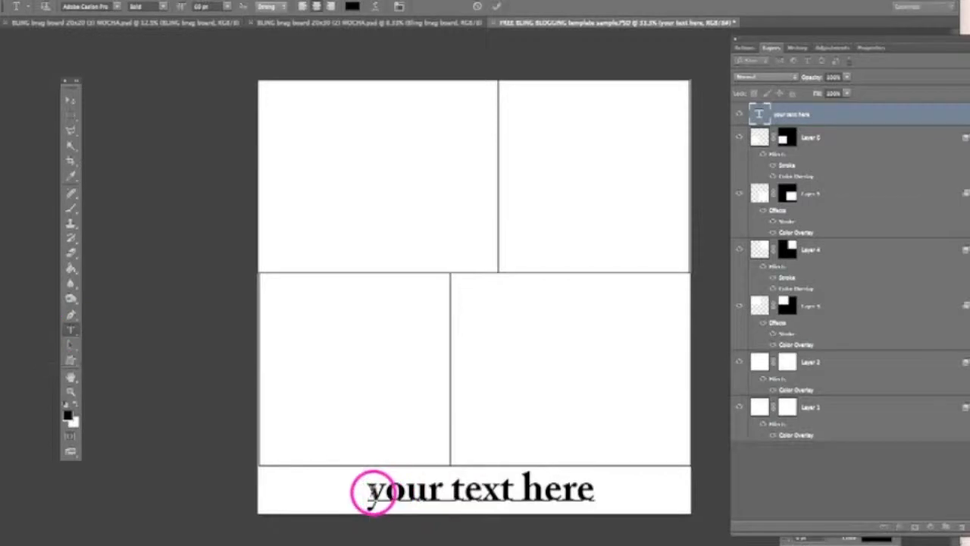
mouse_move(538, 504)
type("beautiful baby")
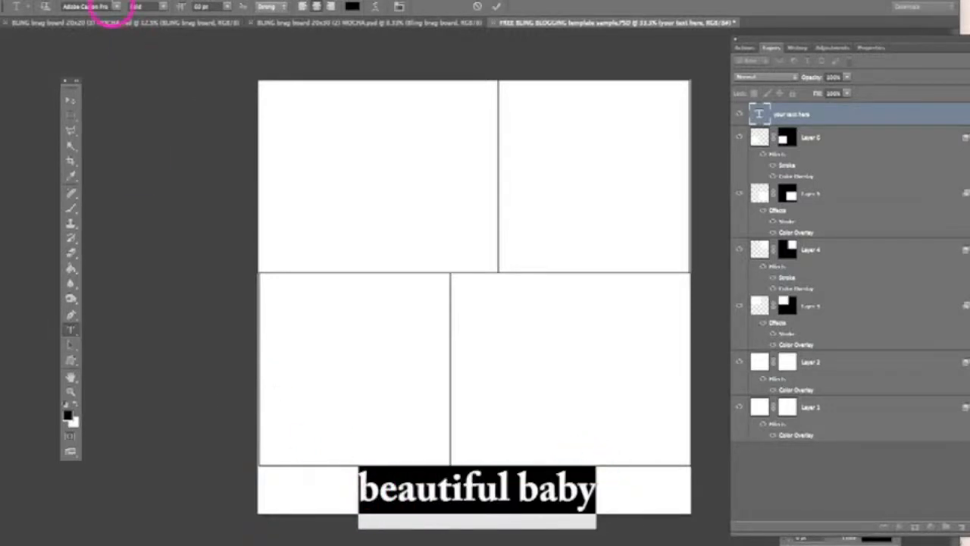
left_click(75, 6)
type("Comic Sans MS")
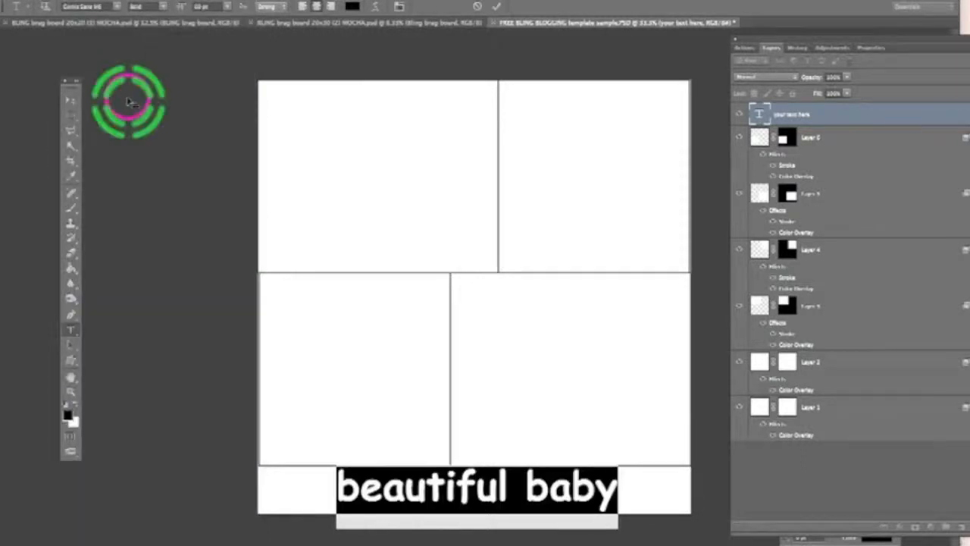
left_click(91, 6)
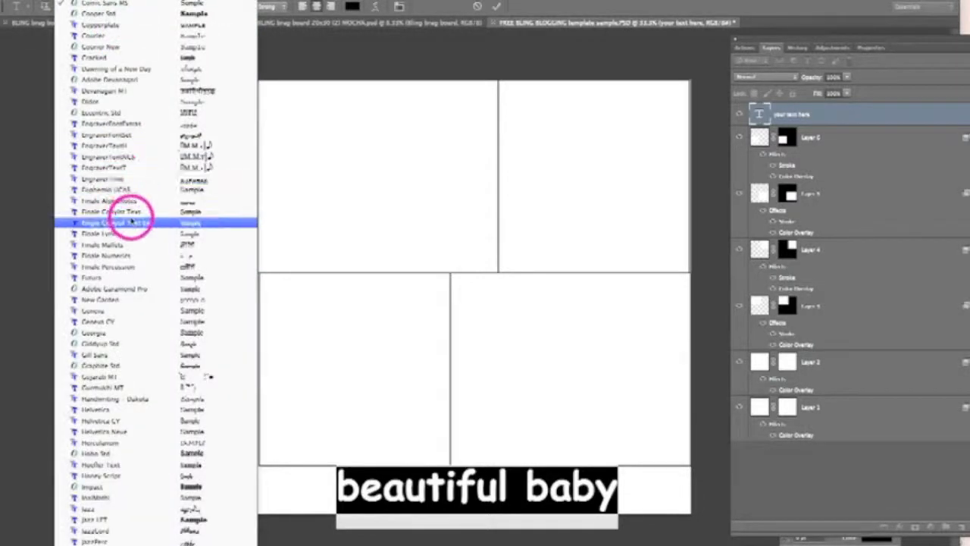
left_click(114, 222)
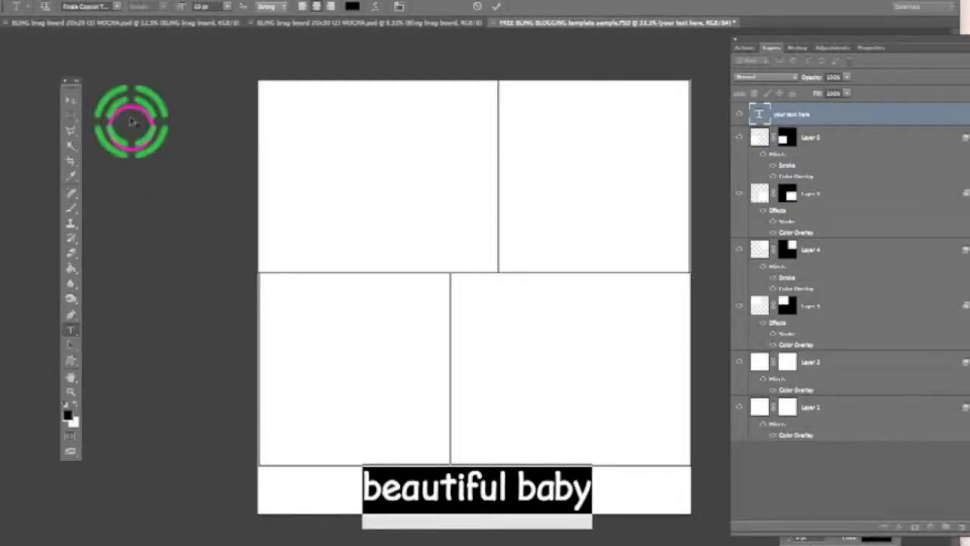
left_click(83, 6)
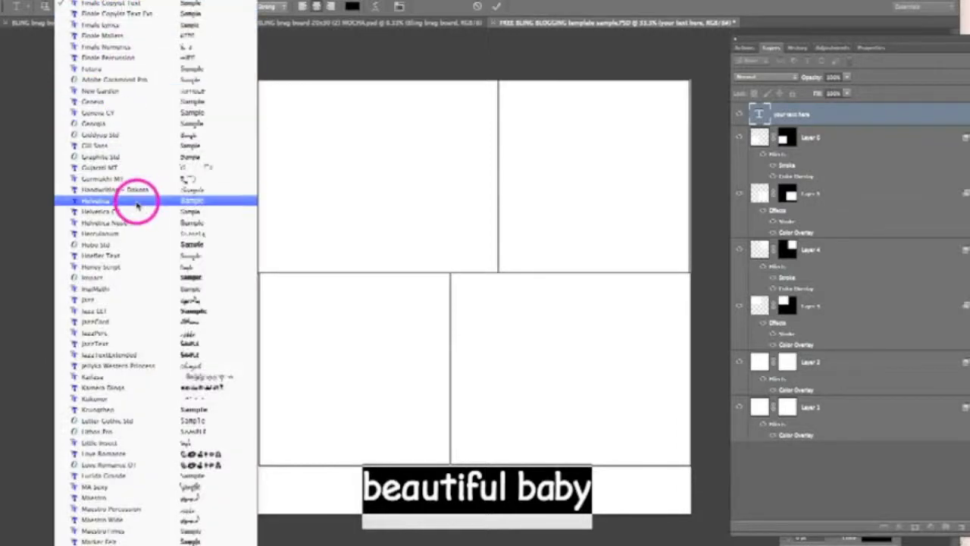
left_click(97, 201)
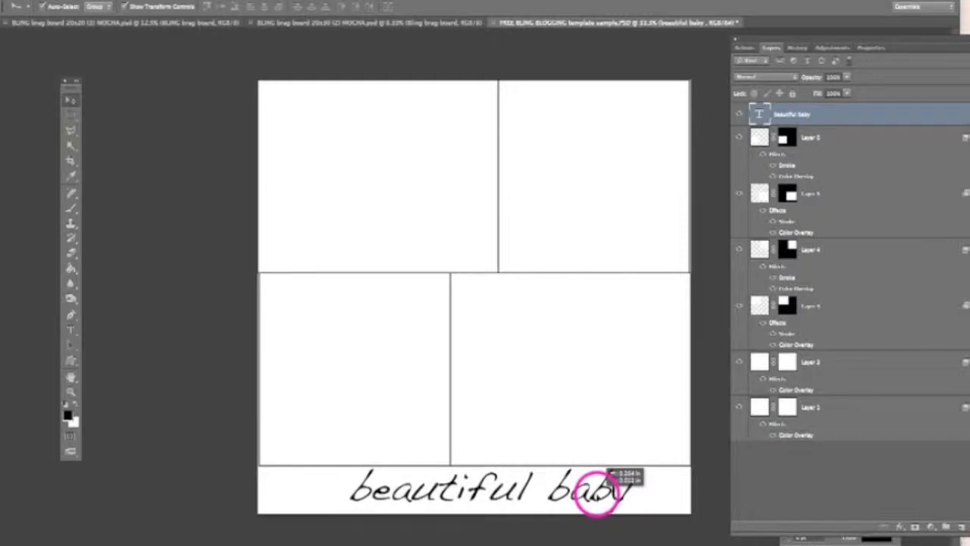
left_click(811, 361)
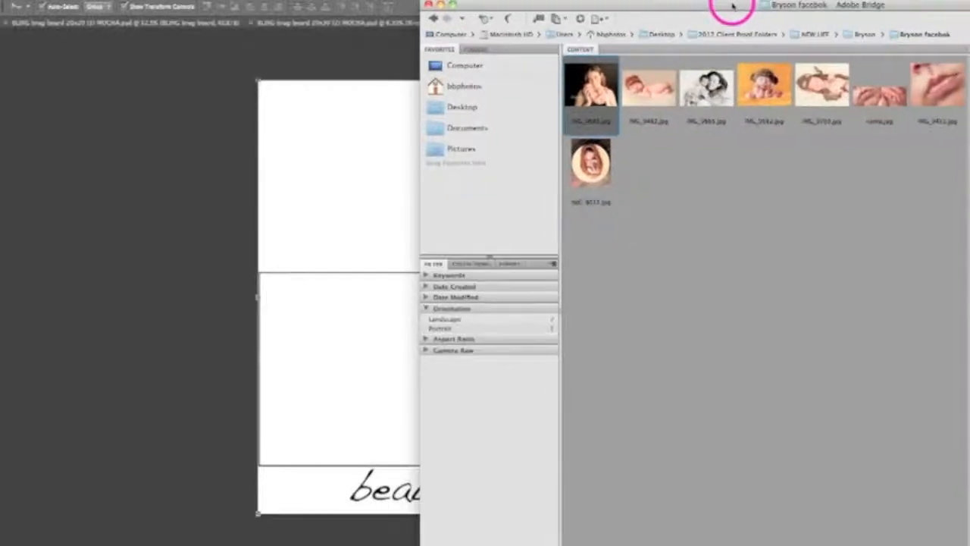
mouse_move(674, 159)
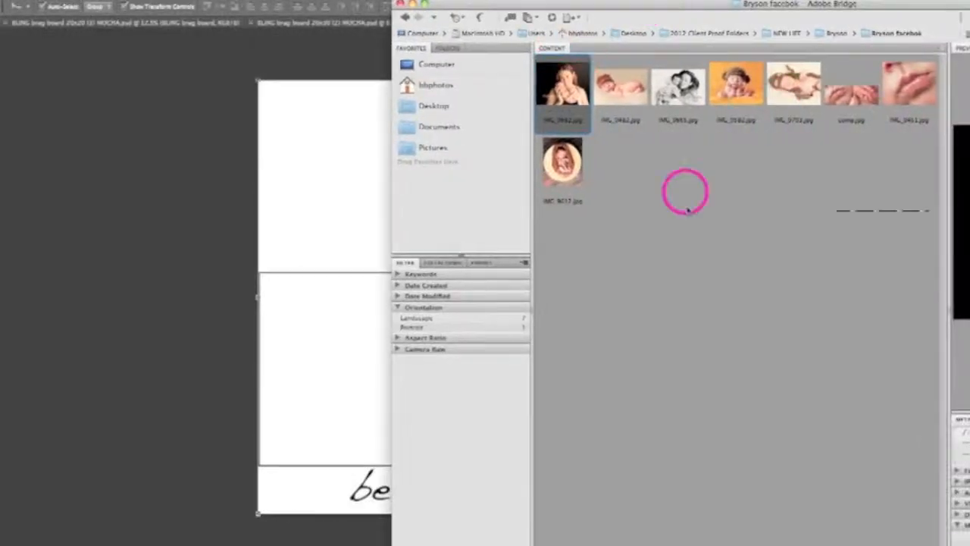
mouse_move(701, 200)
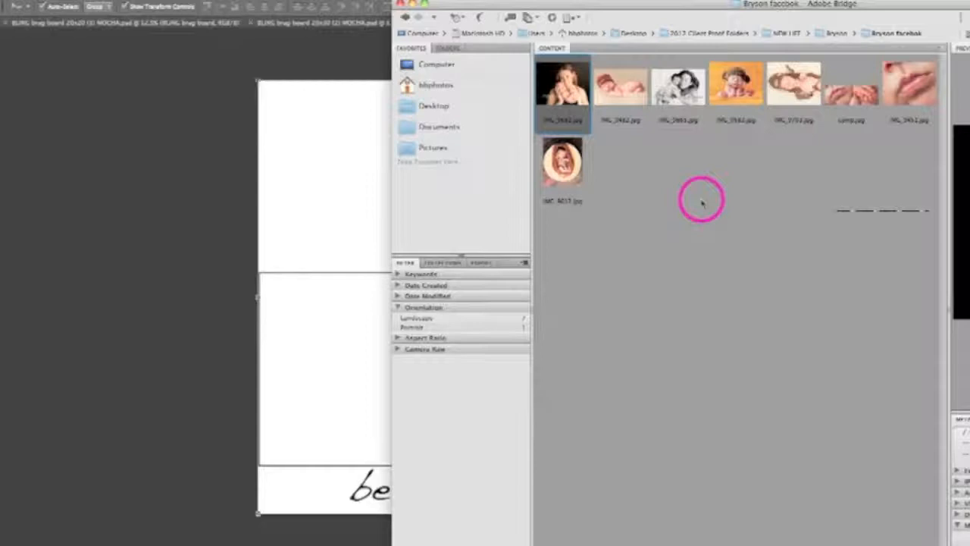
mouse_move(858, 148)
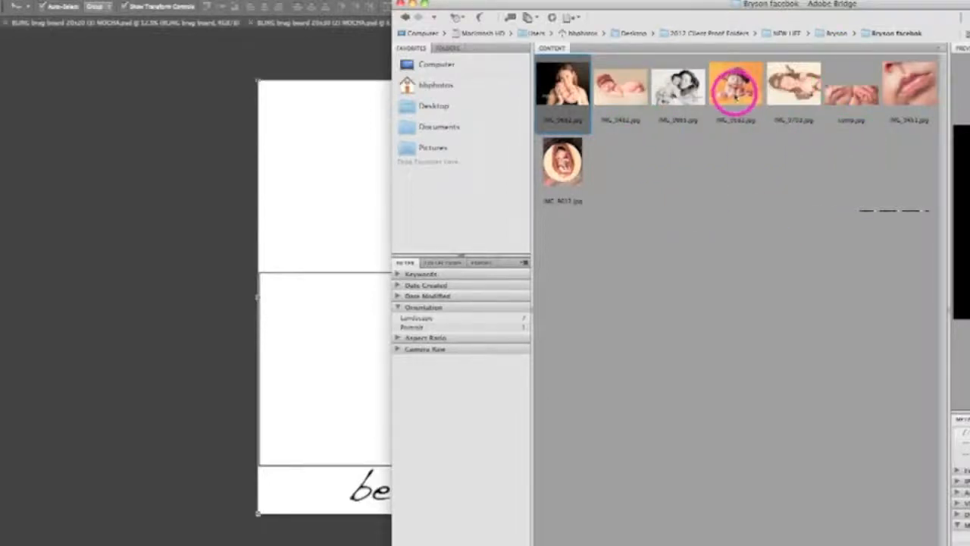
Pick a newborn photo from the Bryson facebook folder in Bridge
left_click(677, 84)
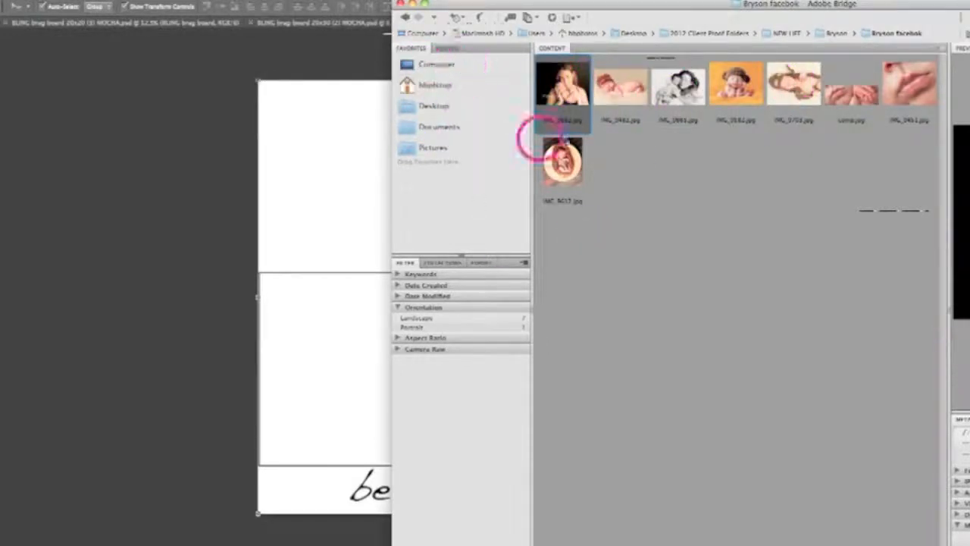
mouse_move(682, 178)
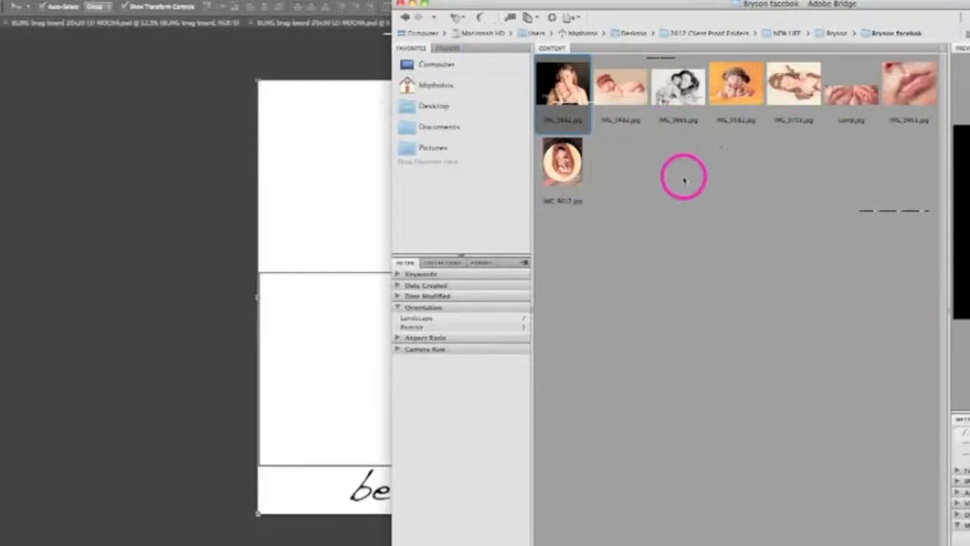
mouse_move(647, 117)
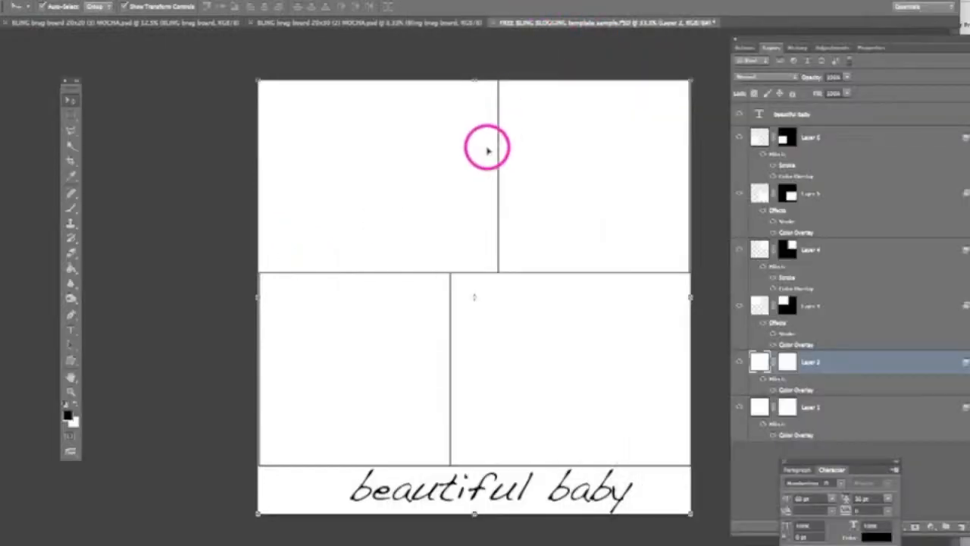
Scale the mother-and-newborn photo with Free Transform handles to the top-left frame
left_click(810, 305)
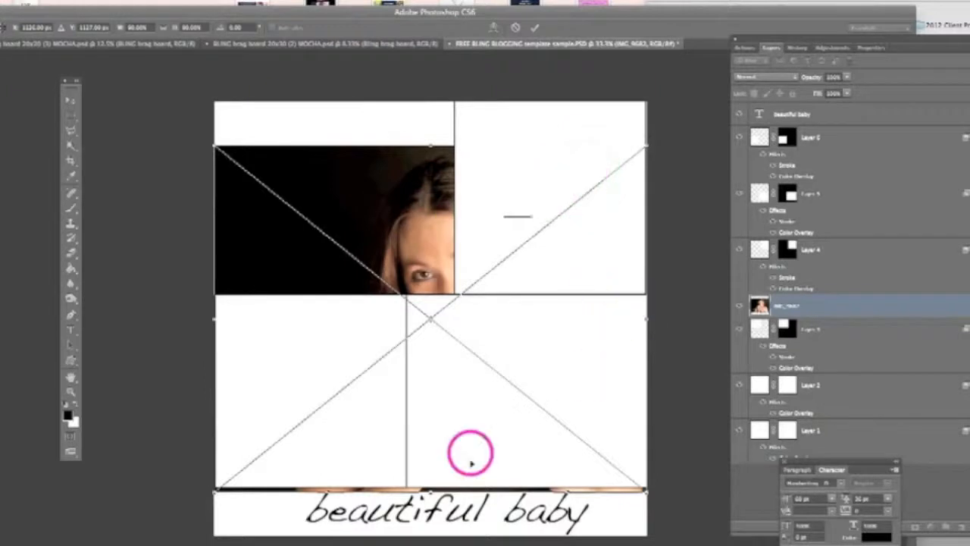
mouse_move(250, 189)
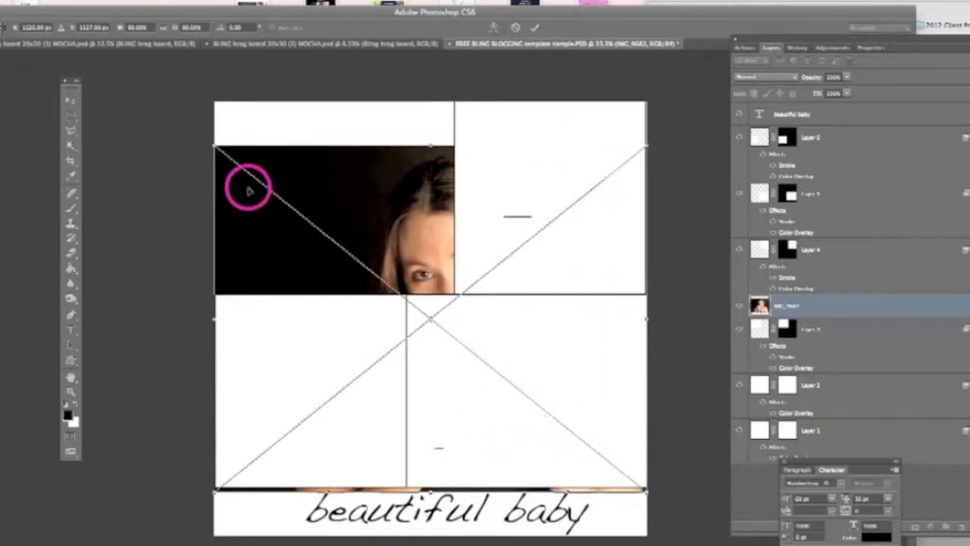
mouse_move(356, 186)
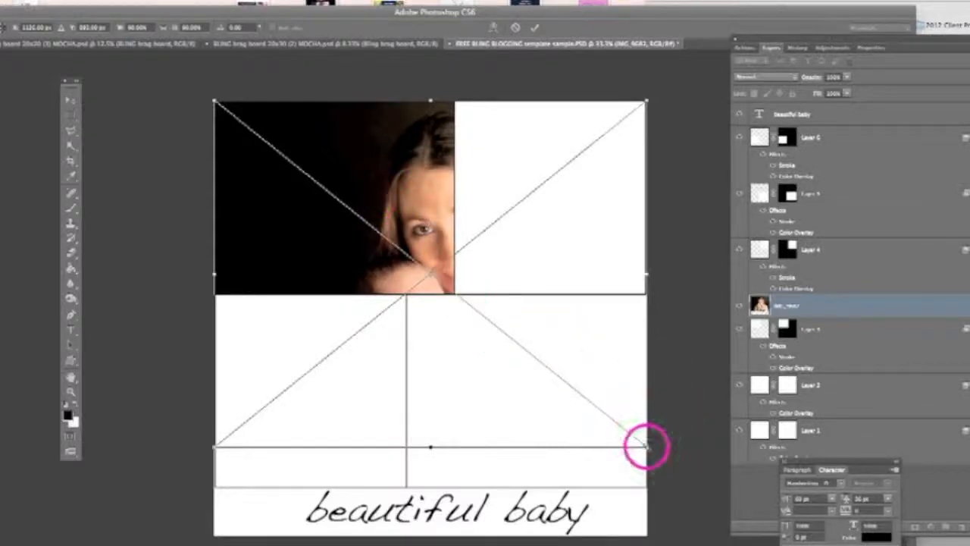
left_click_drag(648, 447, 470, 299)
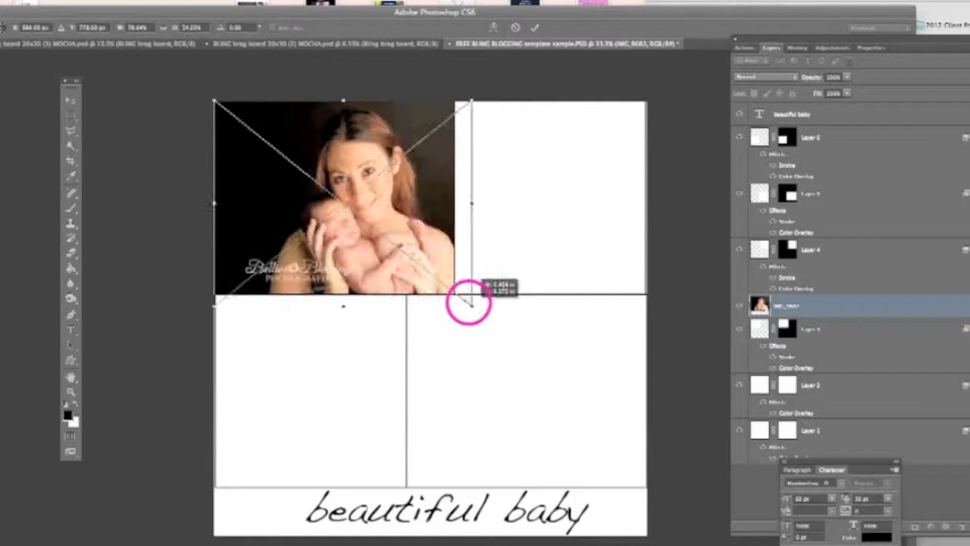
left_click_drag(470, 299, 454, 288)
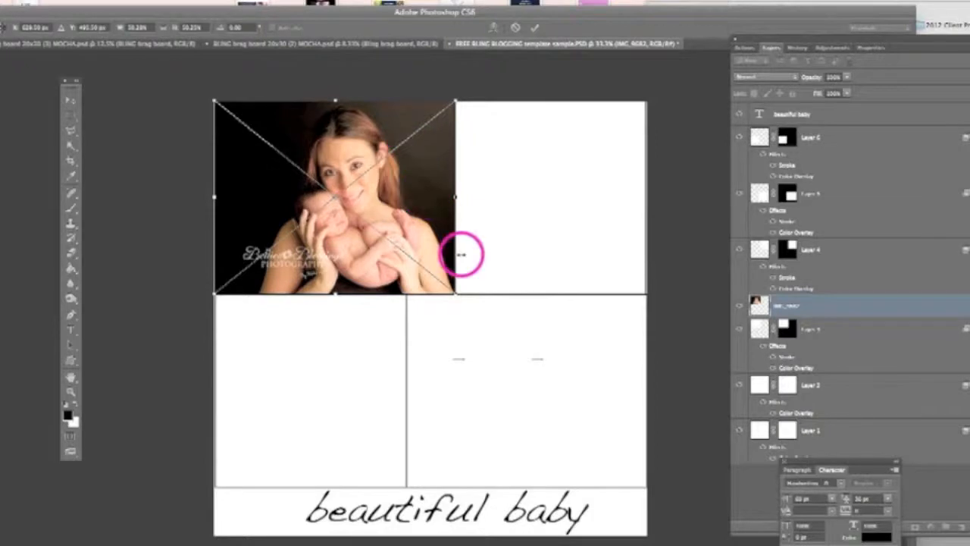
left_click_drag(458, 254, 458, 298)
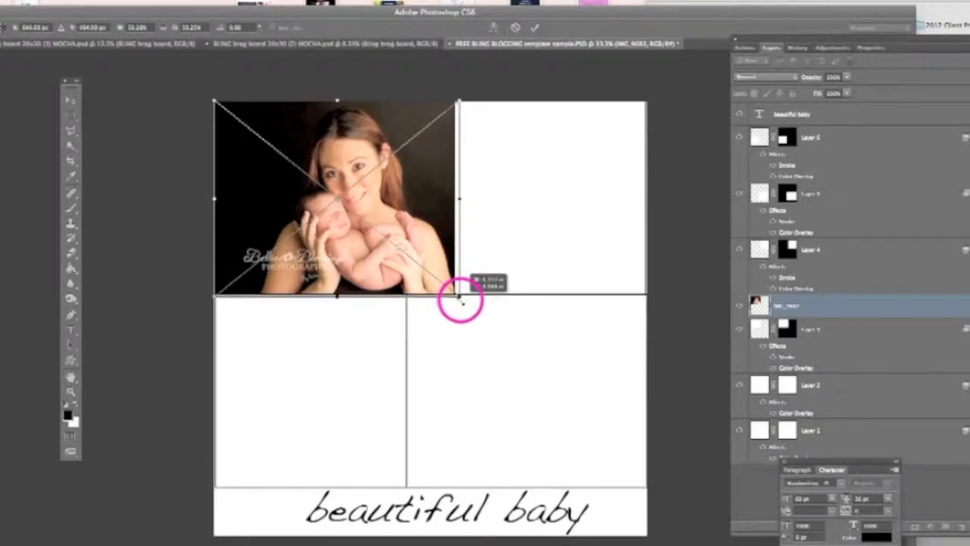
left_click_drag(460, 298, 466, 310)
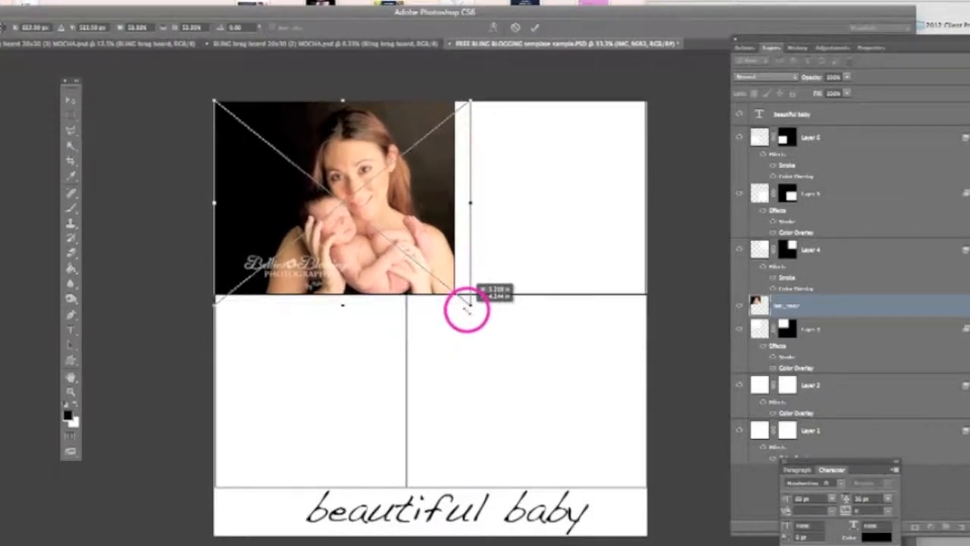
left_click_drag(466, 311, 405, 284)
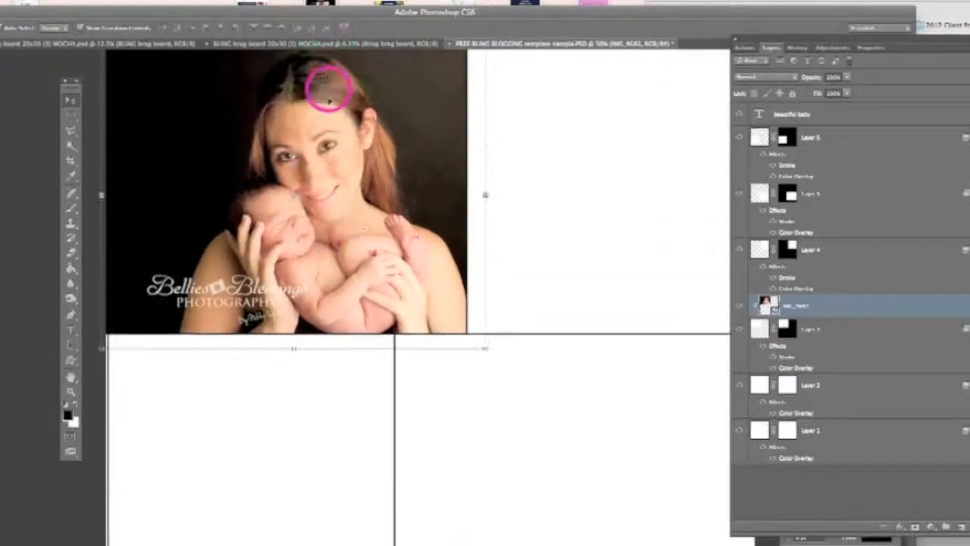
Drag the mother-and-newborn photo to reframe it inside the top-left panel
left_click_drag(330, 98, 345, 182)
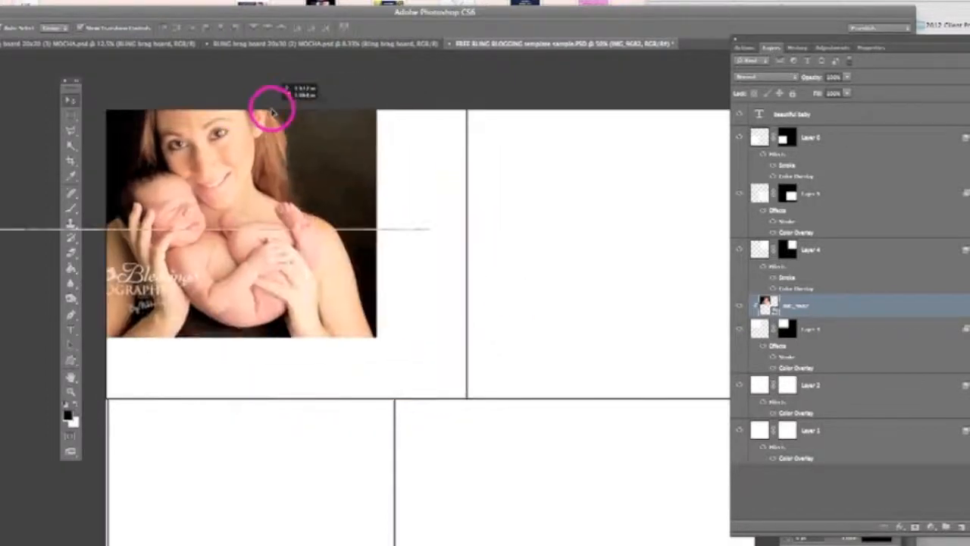
left_click_drag(273, 110, 364, 163)
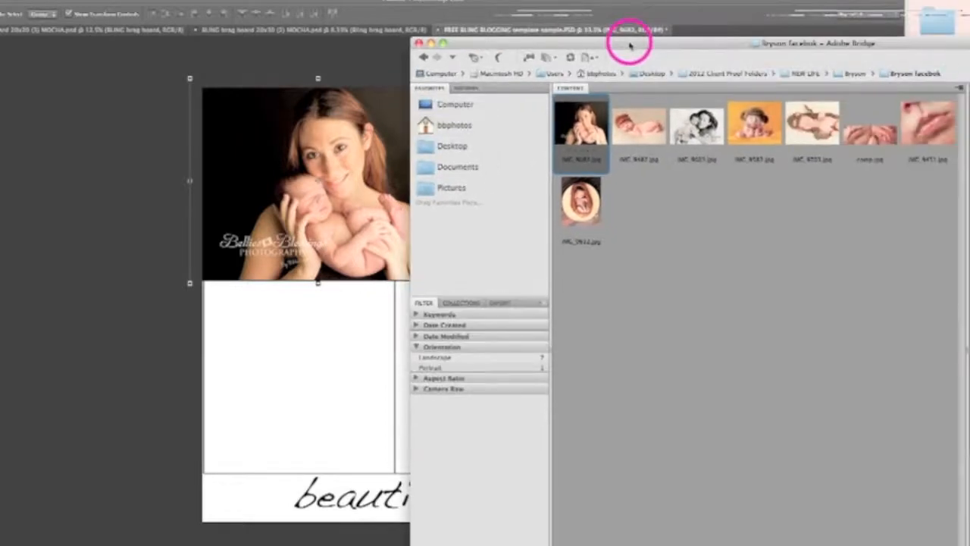
Drag the round-basket baby thumbnail from Bridge onto the Photoshop template
left_click_drag(629, 42, 785, 62)
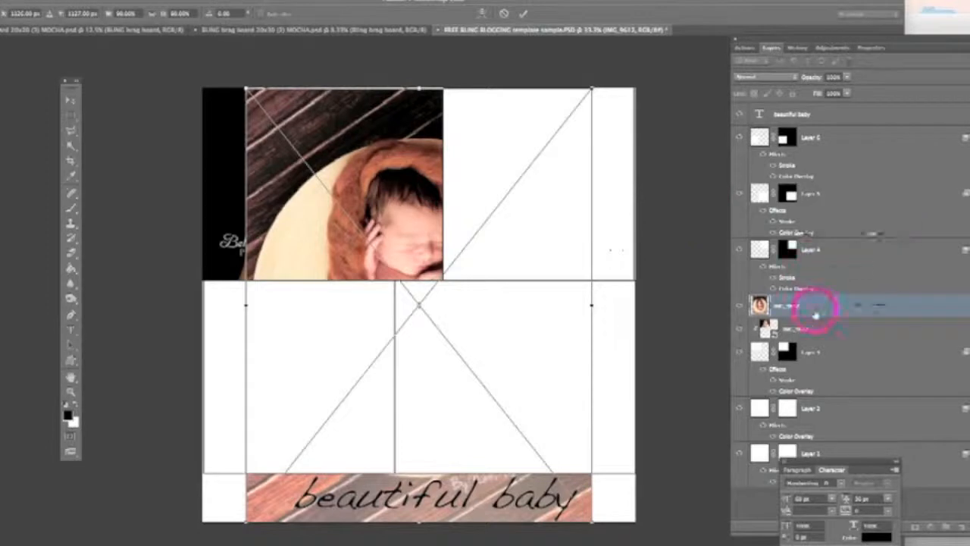
Restack, scale and clip the basket photo into the top-right frame
left_click(810, 250)
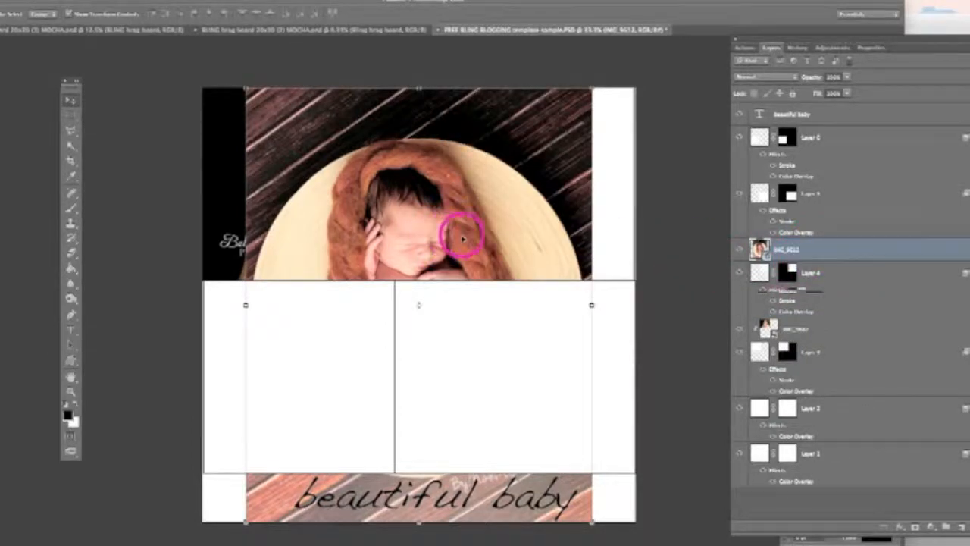
left_click_drag(462, 235, 496, 227)
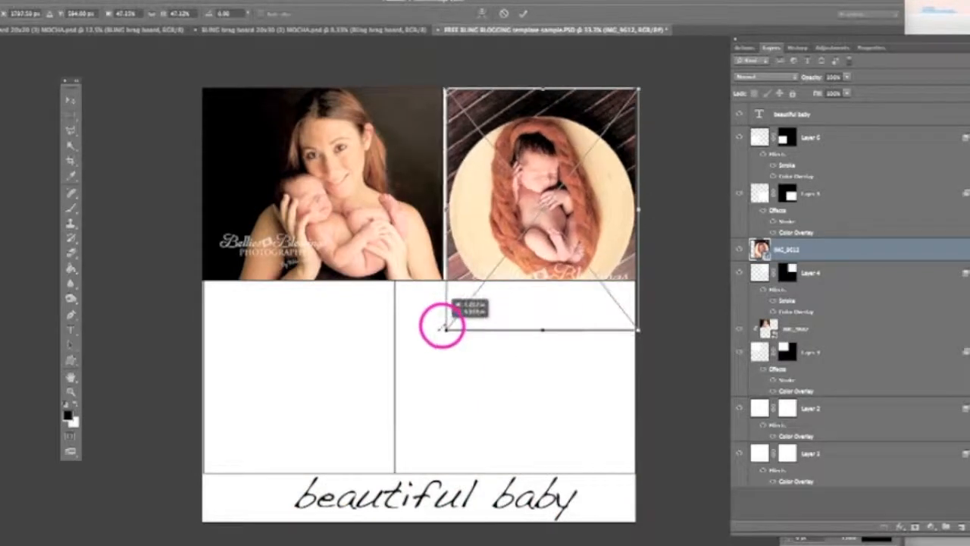
left_click_drag(440, 328, 432, 337)
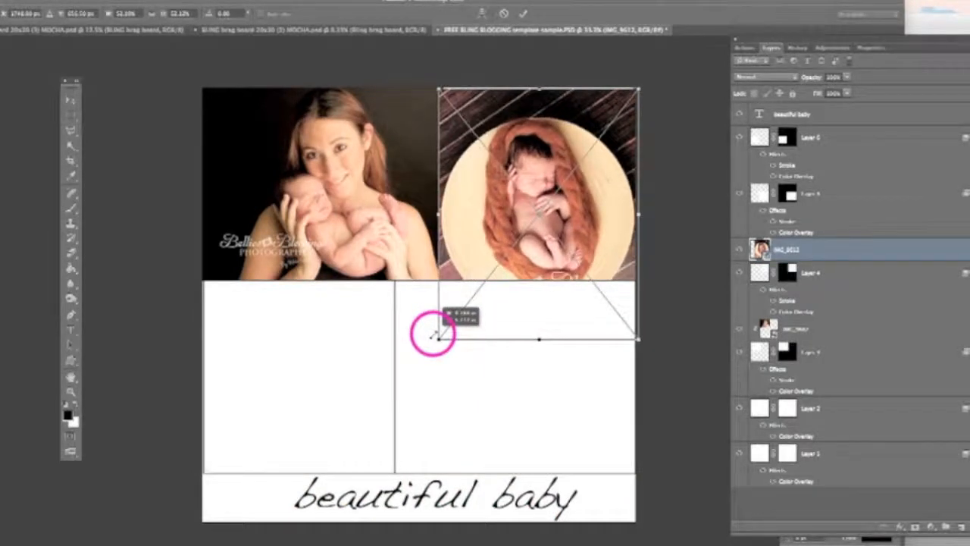
left_click_drag(432, 334, 519, 258)
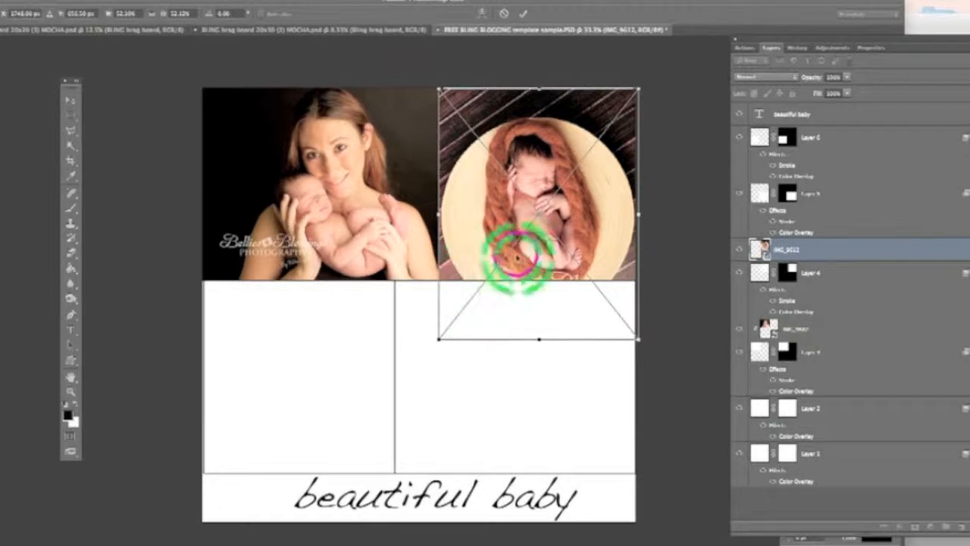
left_click_drag(519, 253, 520, 231)
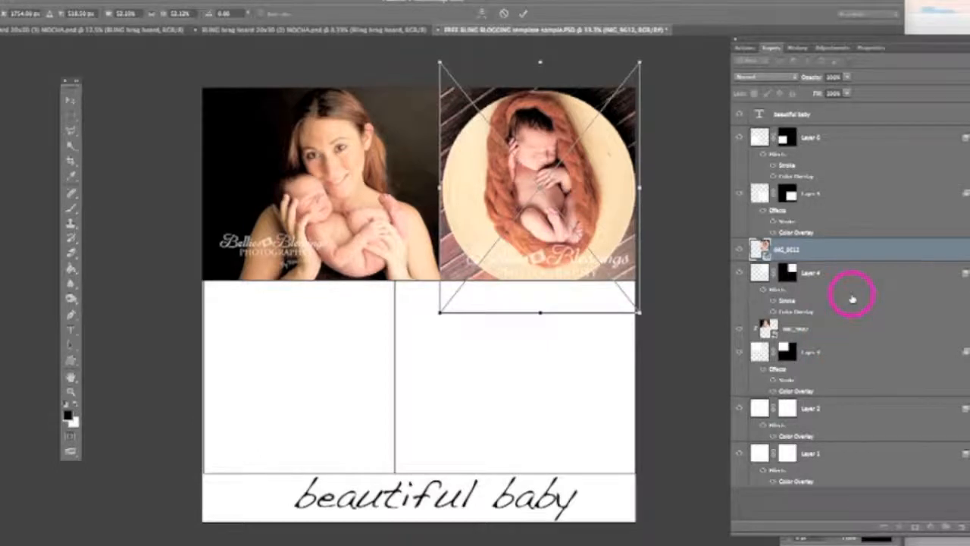
mouse_move(851, 298)
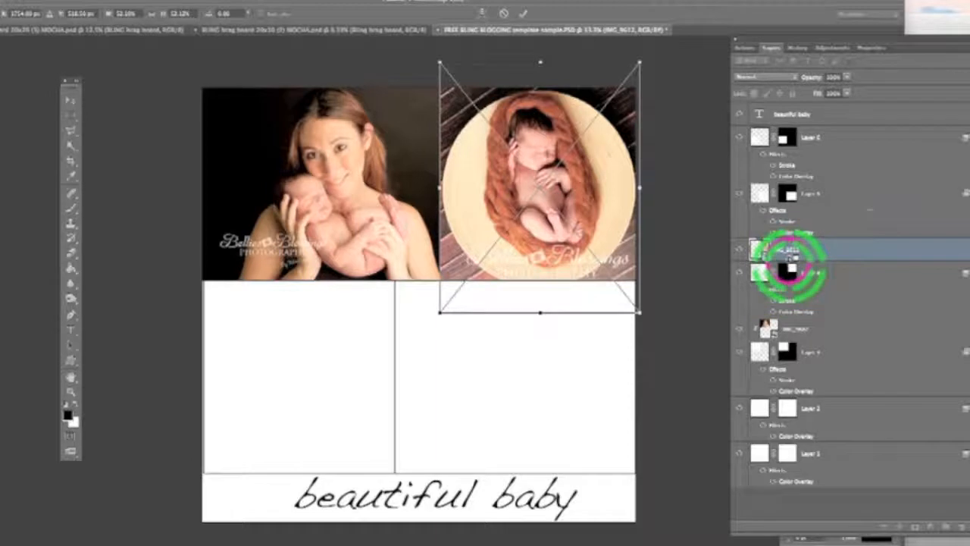
left_click(788, 261)
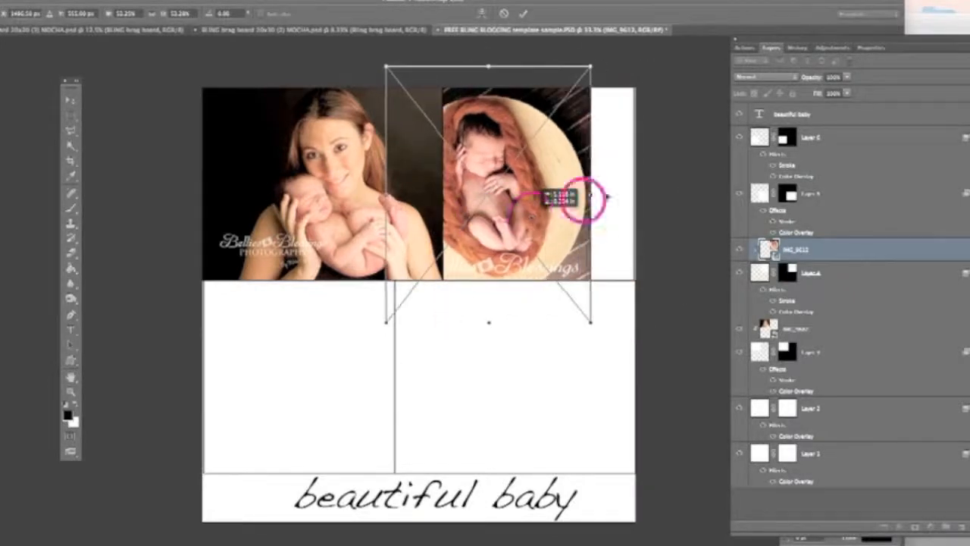
left_click_drag(587, 197, 561, 209)
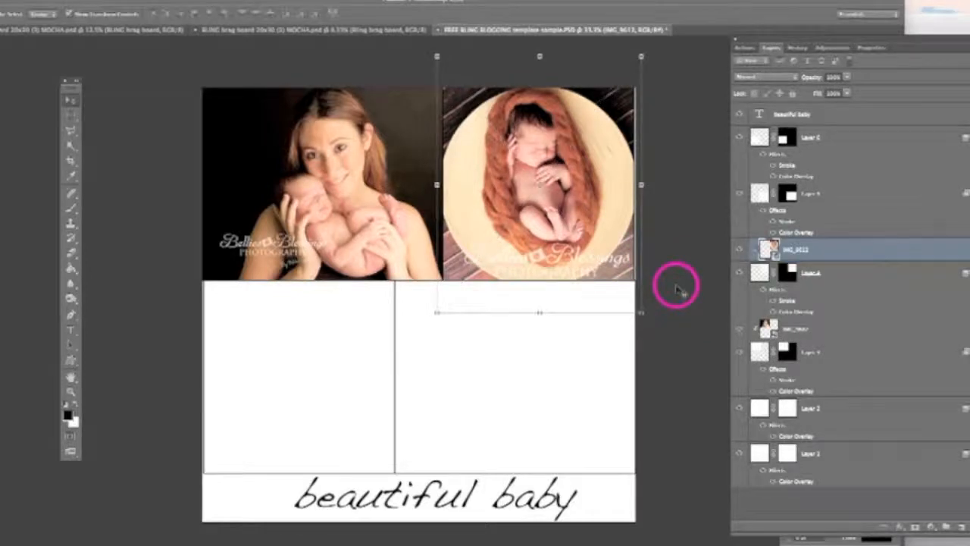
mouse_move(951, 21)
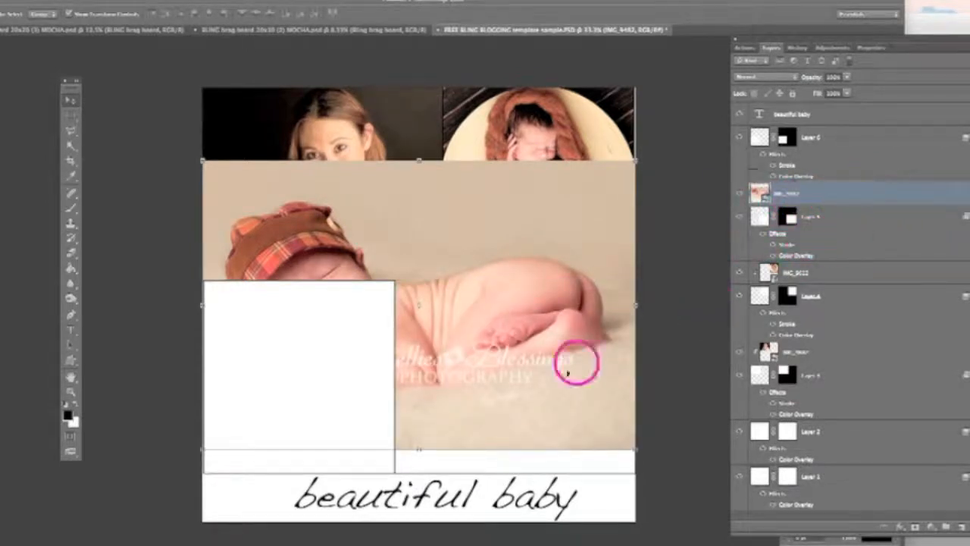
Move the sleeping plaid-hat baby photo into position in the bottom-right frame
left_click_drag(569, 371, 580, 398)
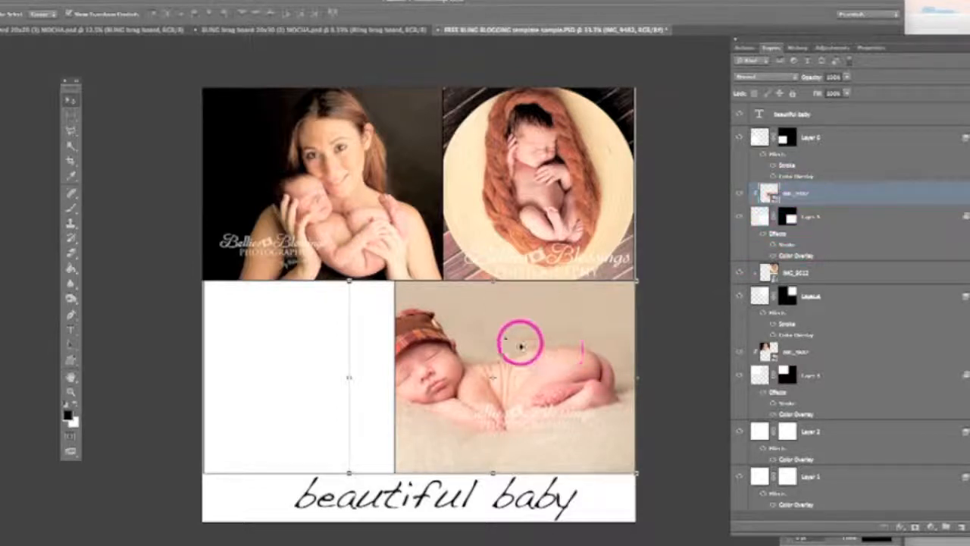
left_click_drag(521, 345, 544, 367)
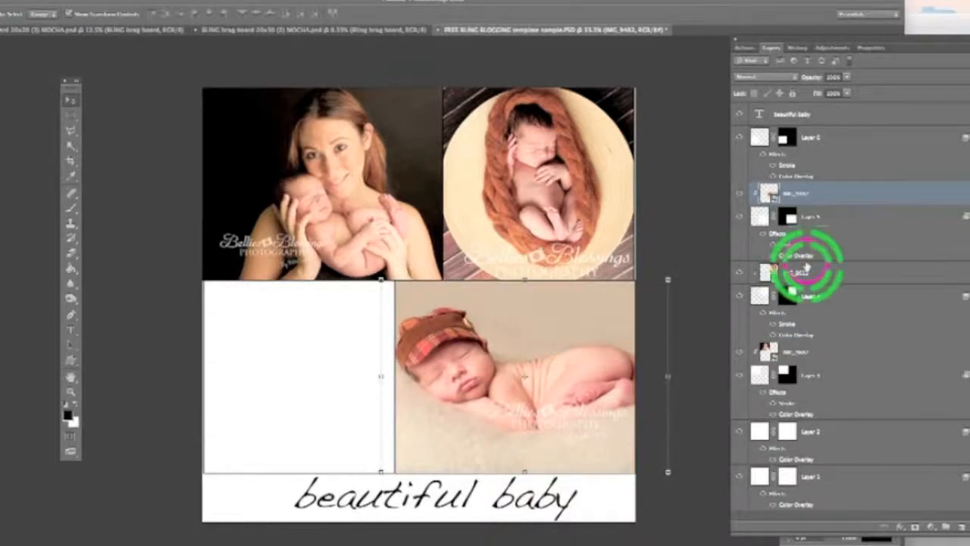
Commit the orange knitted-hat baby photo and clip it to Layer 6
left_click(810, 138)
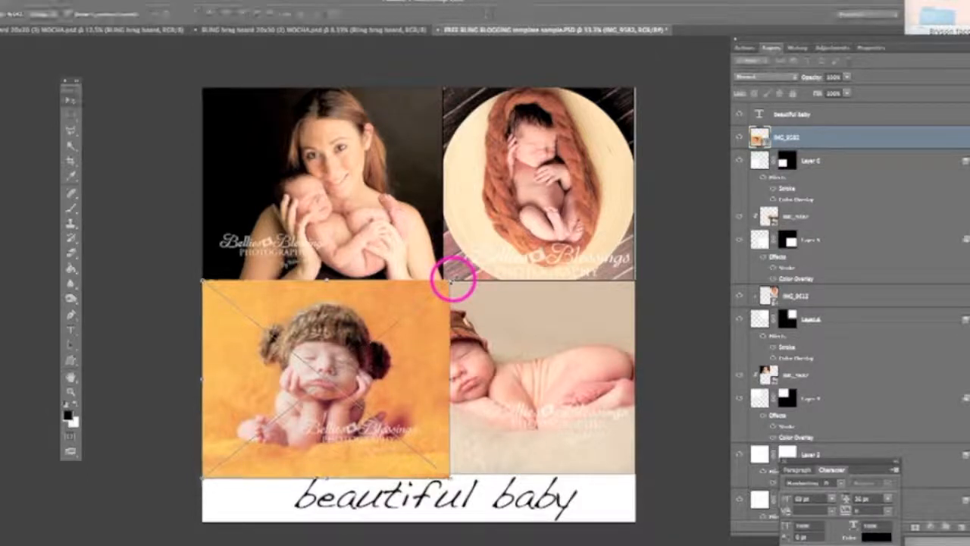
left_click(789, 137)
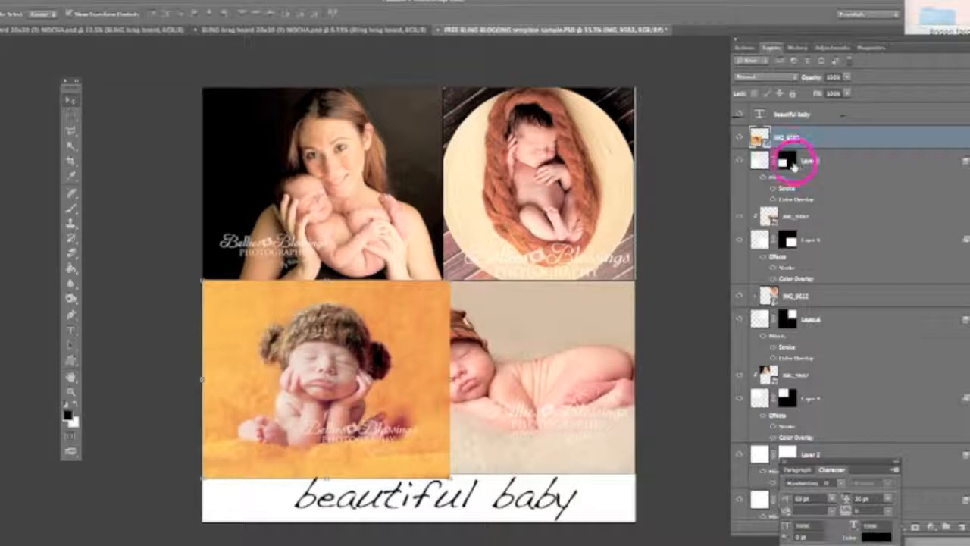
left_click(788, 136)
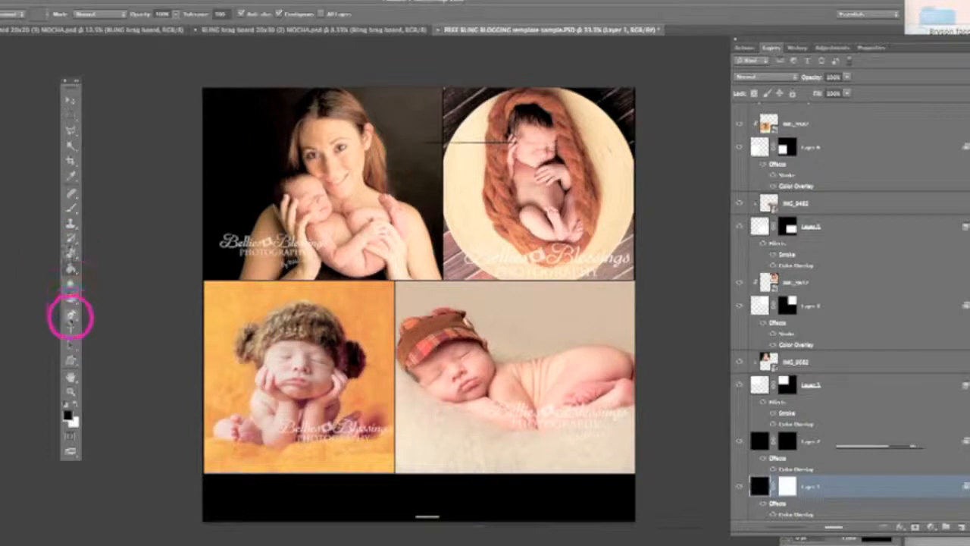
Set foreground and text color to cream #f7ecec and retype 'beautiful baby'
left_click(71, 317)
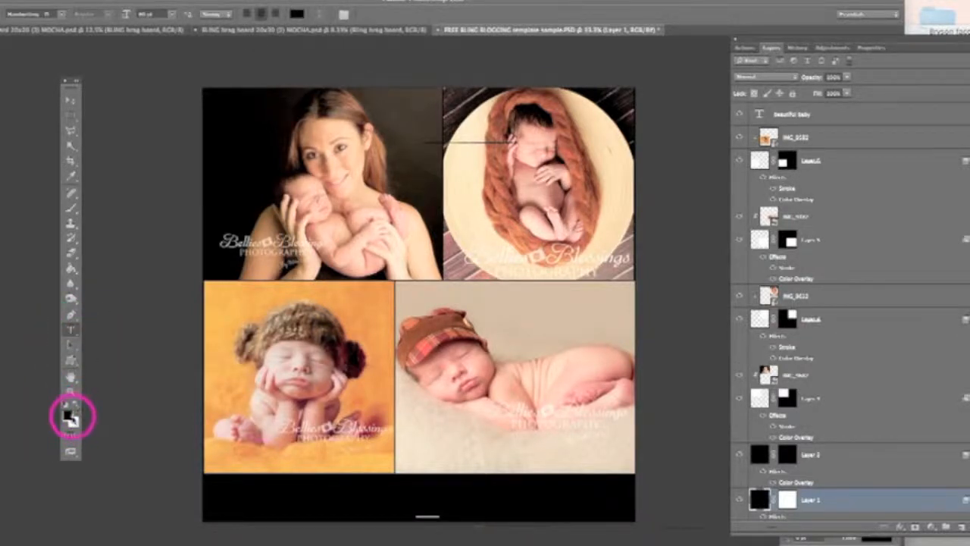
left_click(68, 415)
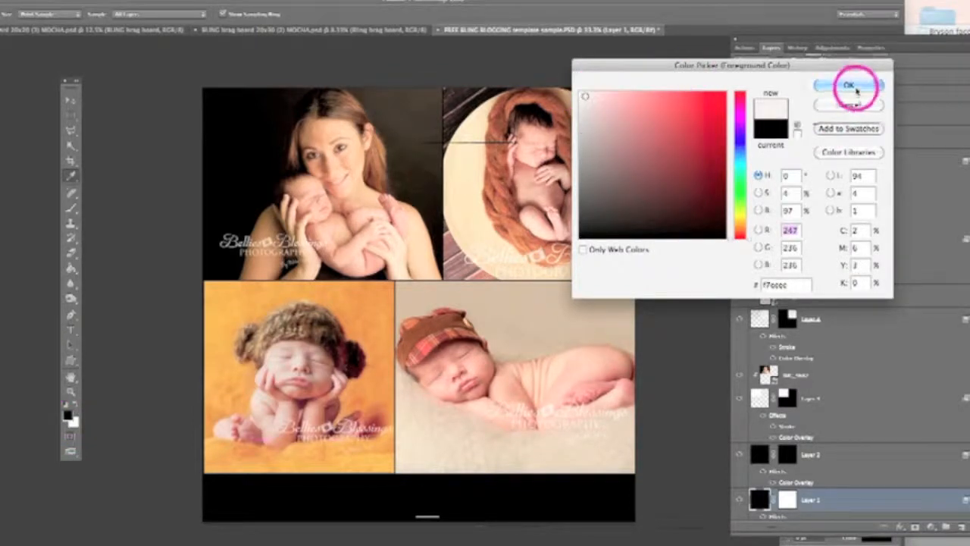
left_click(848, 85)
type("beautiful baby")
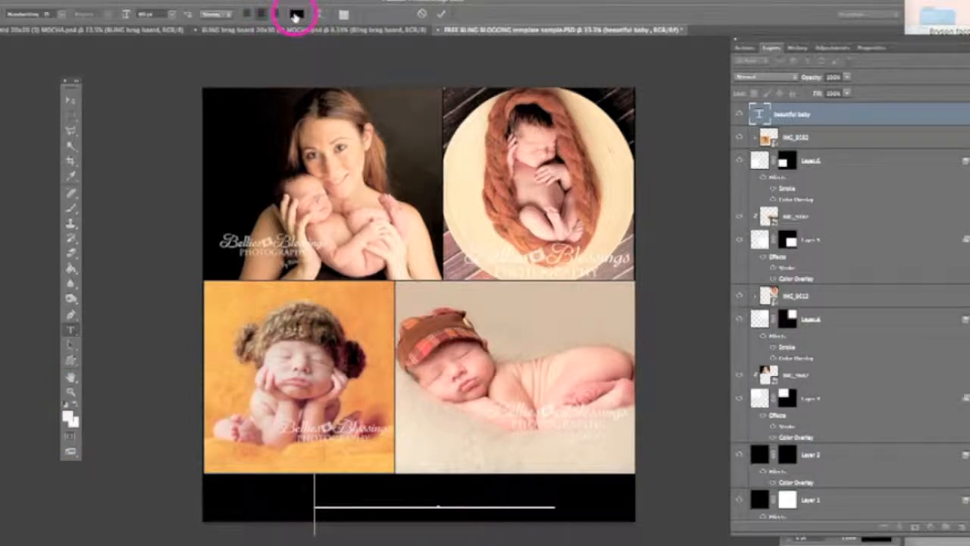
left_click(296, 13)
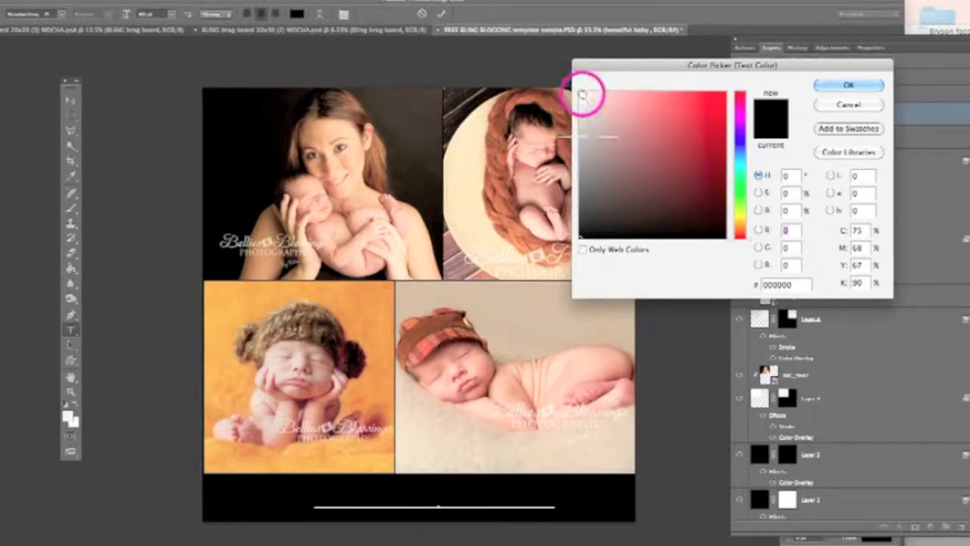
left_click(848, 84)
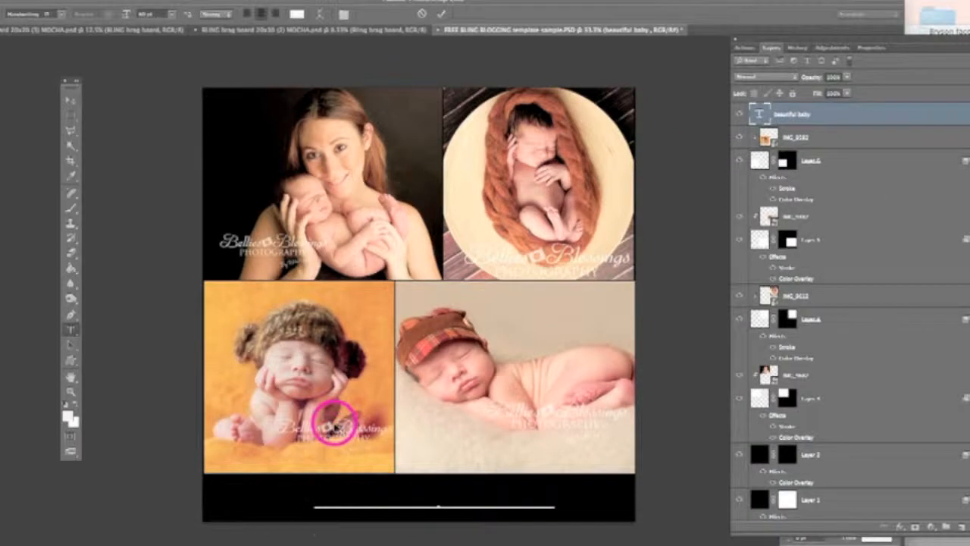
type("beautiful")
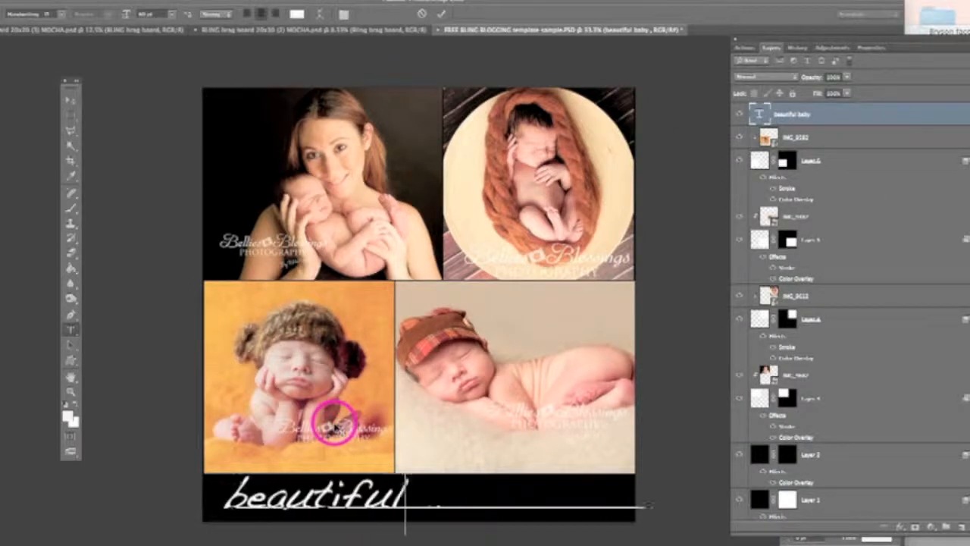
type("baby")
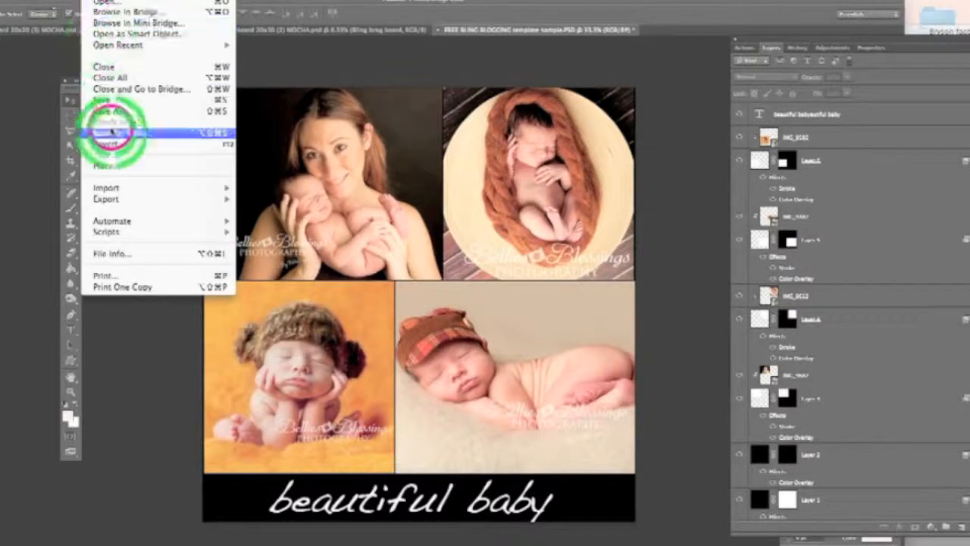
Export the collage for web as a maximum-quality JPEG at 40% (900×900), Bicubic Sharper
left_click(110, 133)
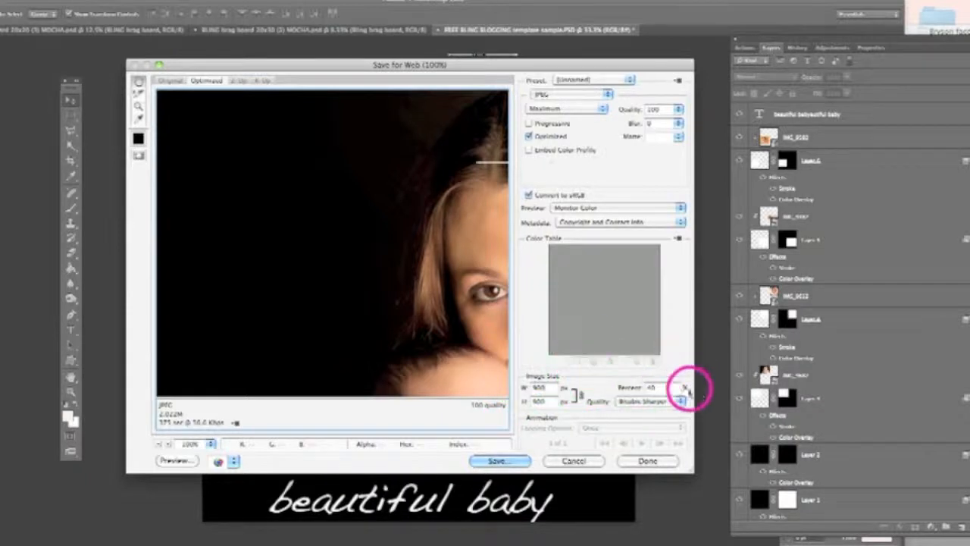
left_click(680, 401)
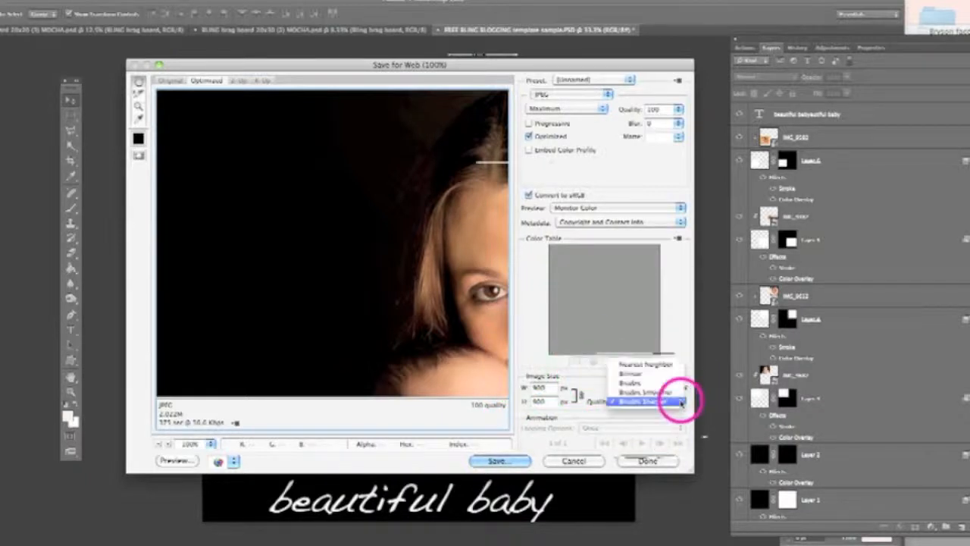
left_click(648, 401)
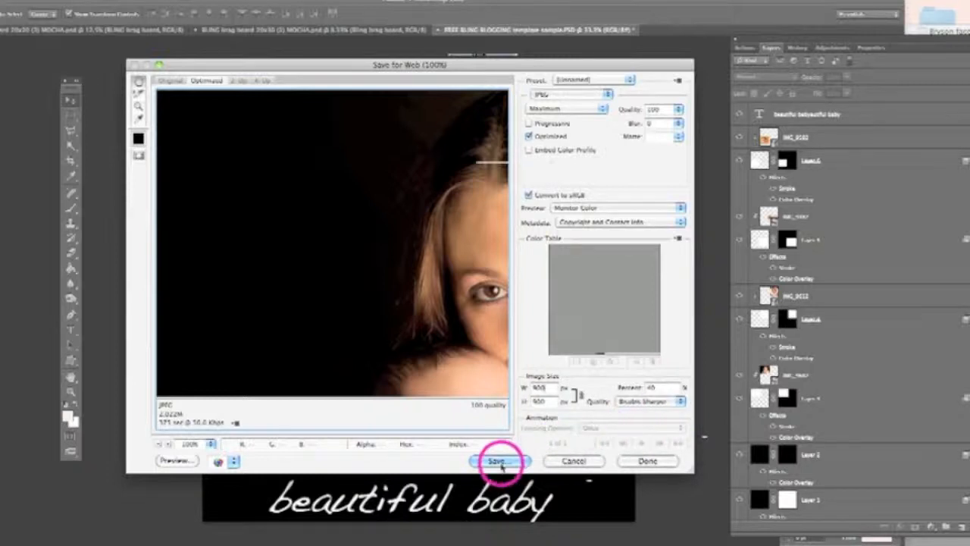
Save the web JPEG as 'small.jpg' in the nov fb folder
left_click(498, 461)
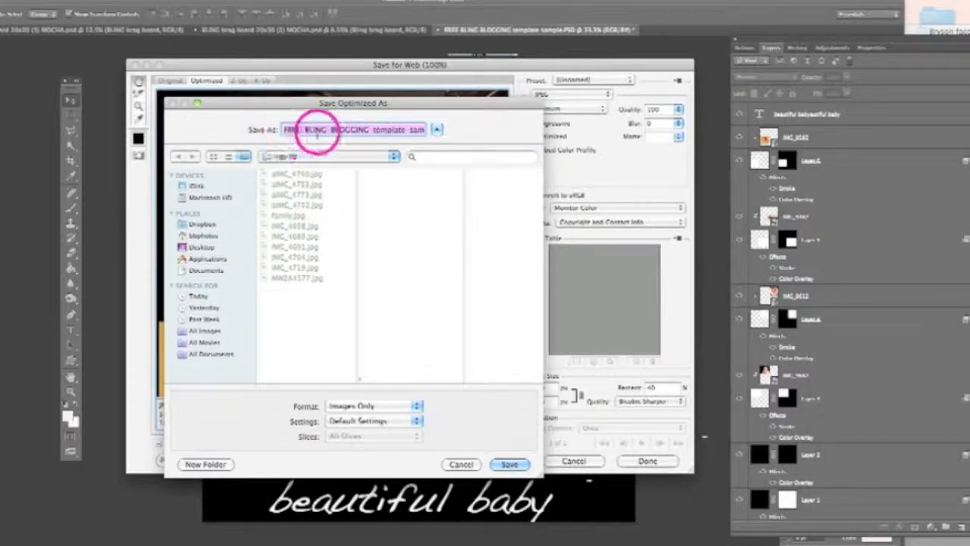
type("small.jpg")
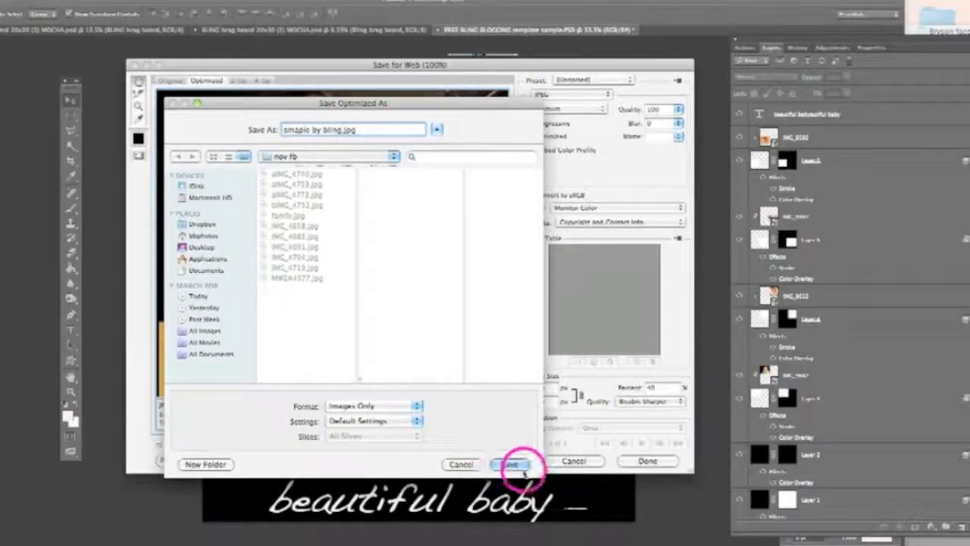
left_click(511, 464)
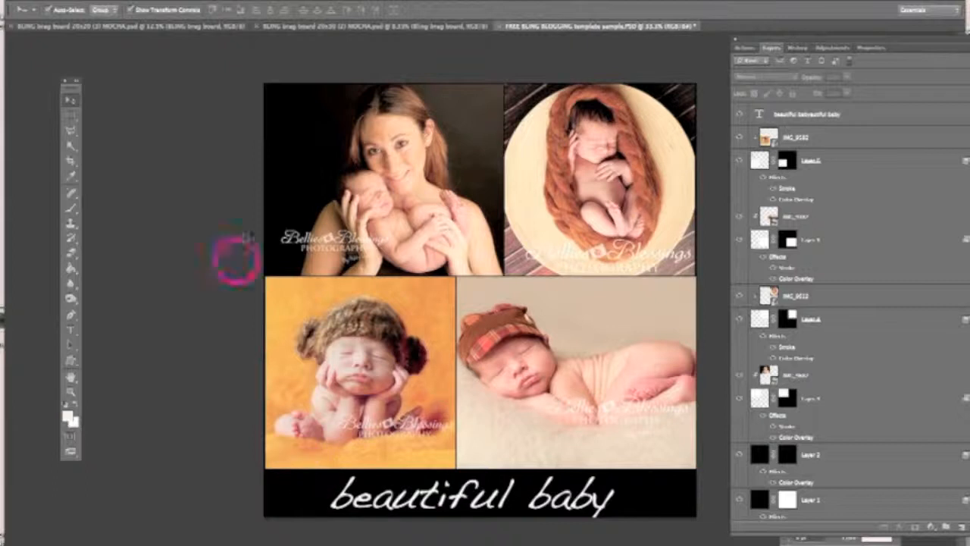
mouse_move(519, 382)
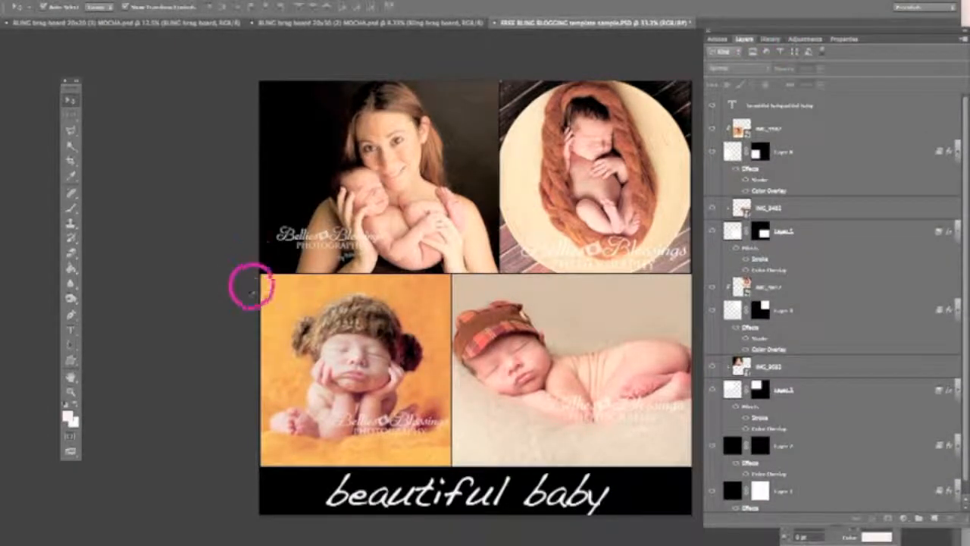
mouse_move(356, 155)
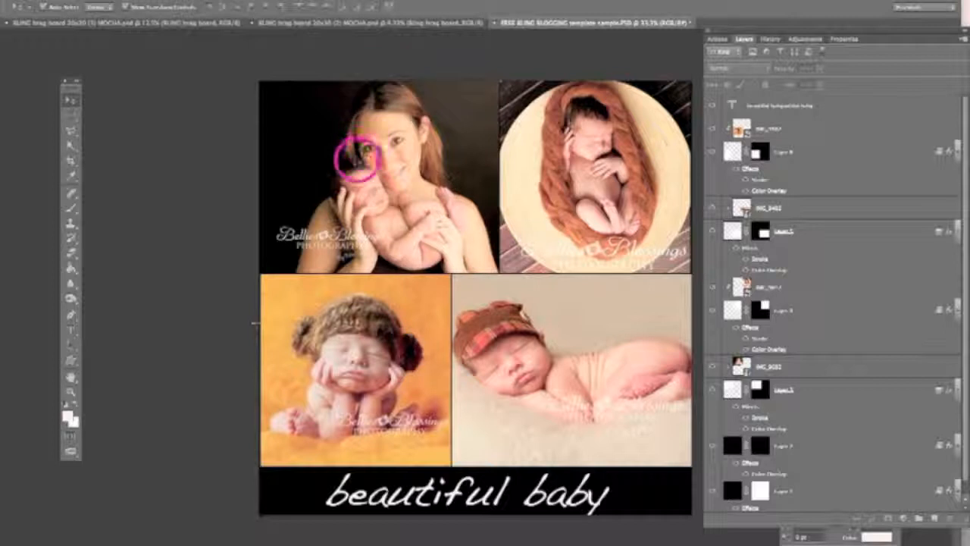